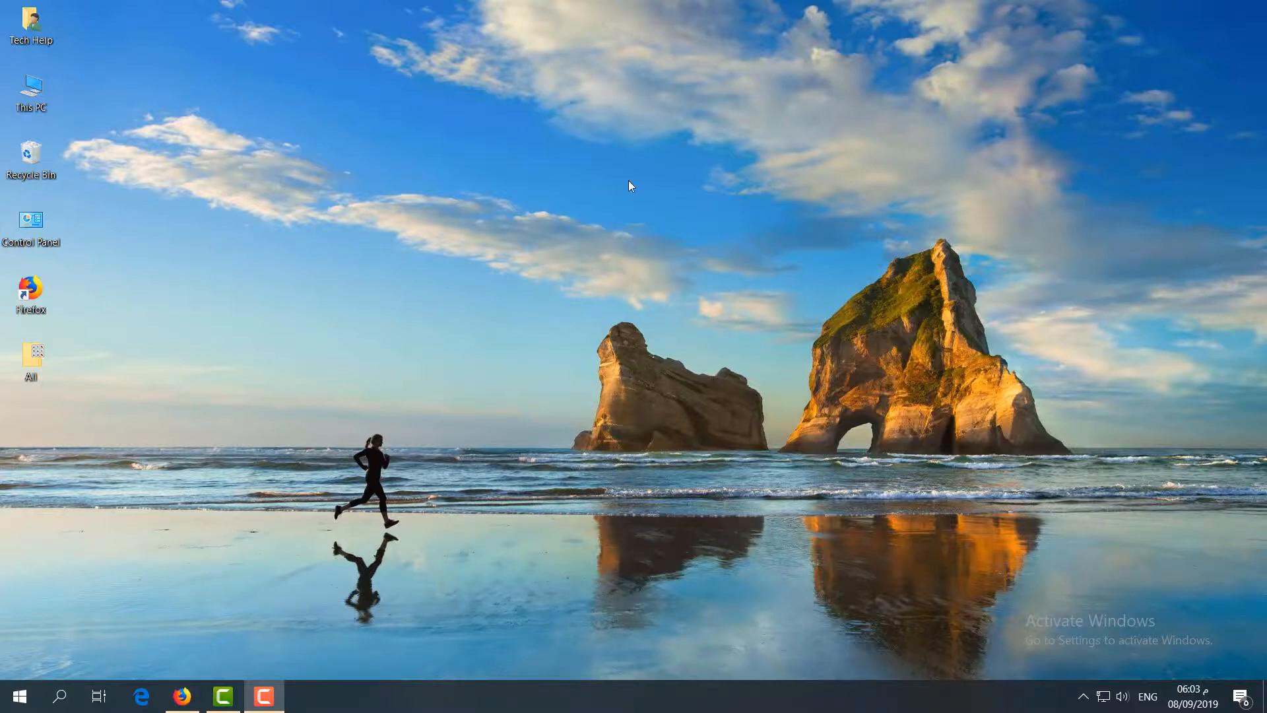
Step: Search for 'services' from the taskbar and launch the Services console
{"action": "left_click", "coordinate": [59, 696]}
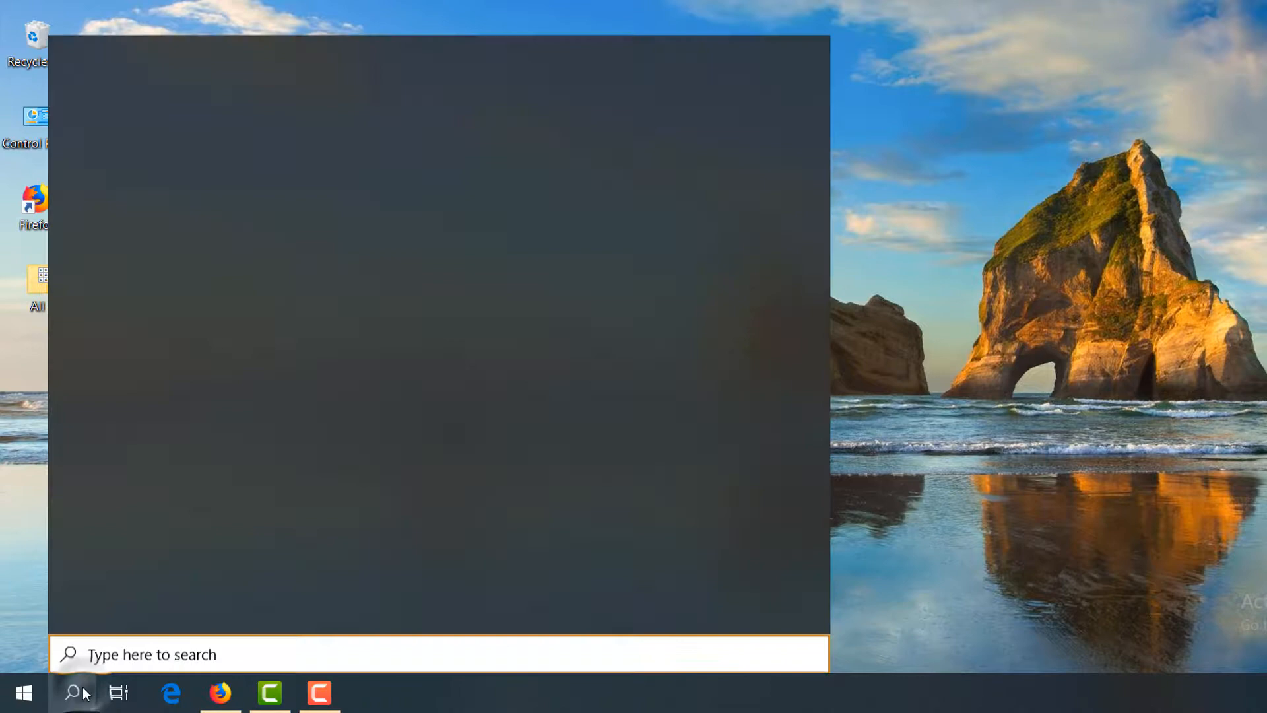
{"action": "type", "text": "services"}
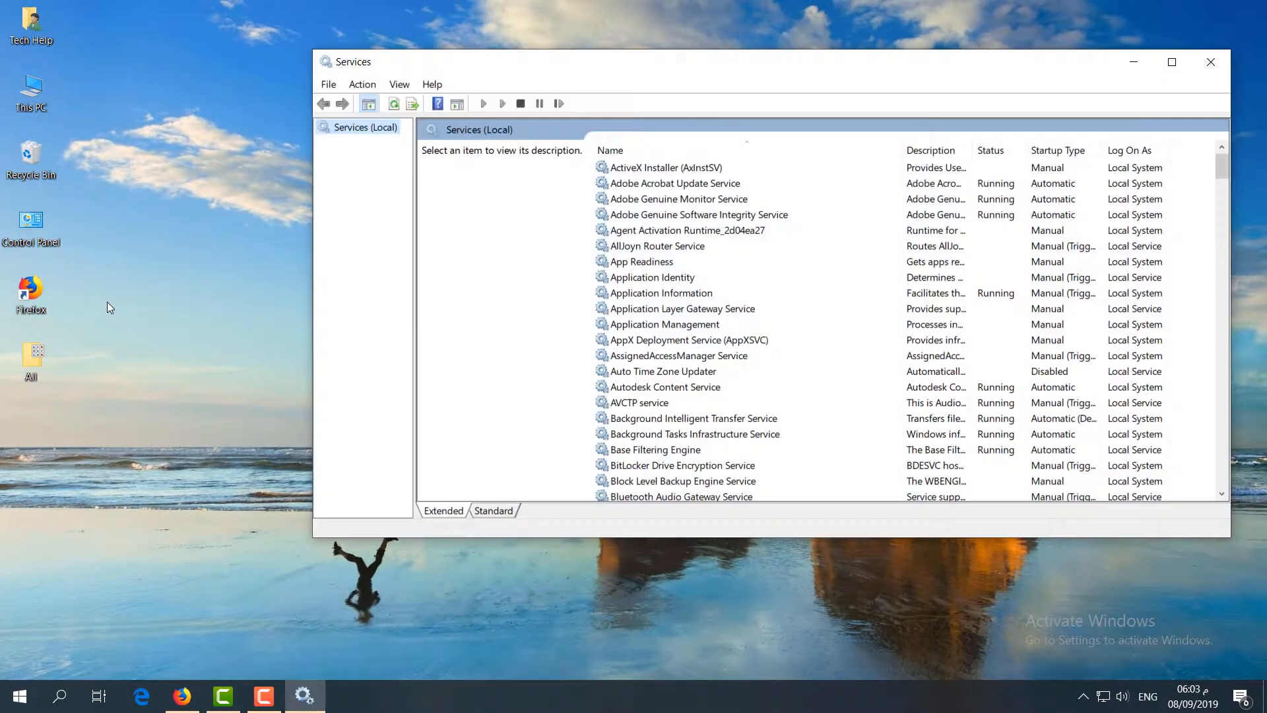
{"action": "mouse_move", "coordinate": [663, 324]}
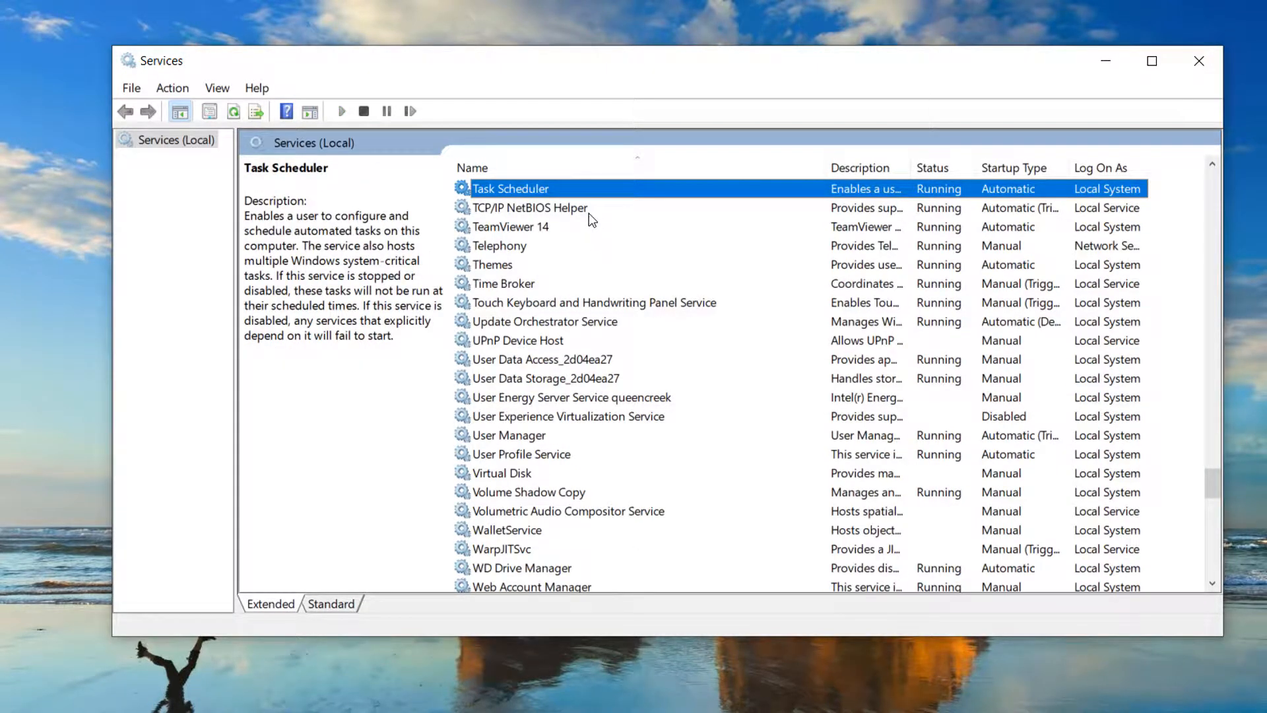
Step: Set TCP/IP NetBIOS Helper to Automatic startup, confirm, and close Services
{"action": "left_click", "coordinate": [531, 207]}
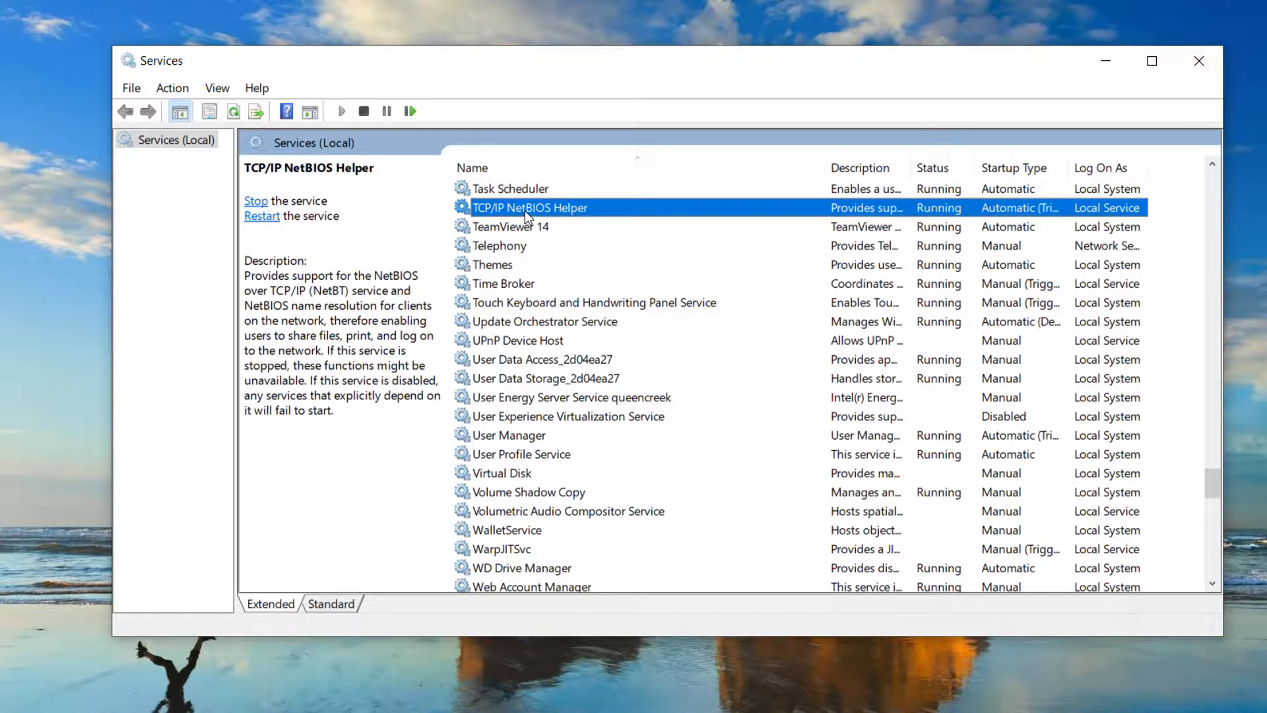
{"action": "double_click", "coordinate": [529, 207]}
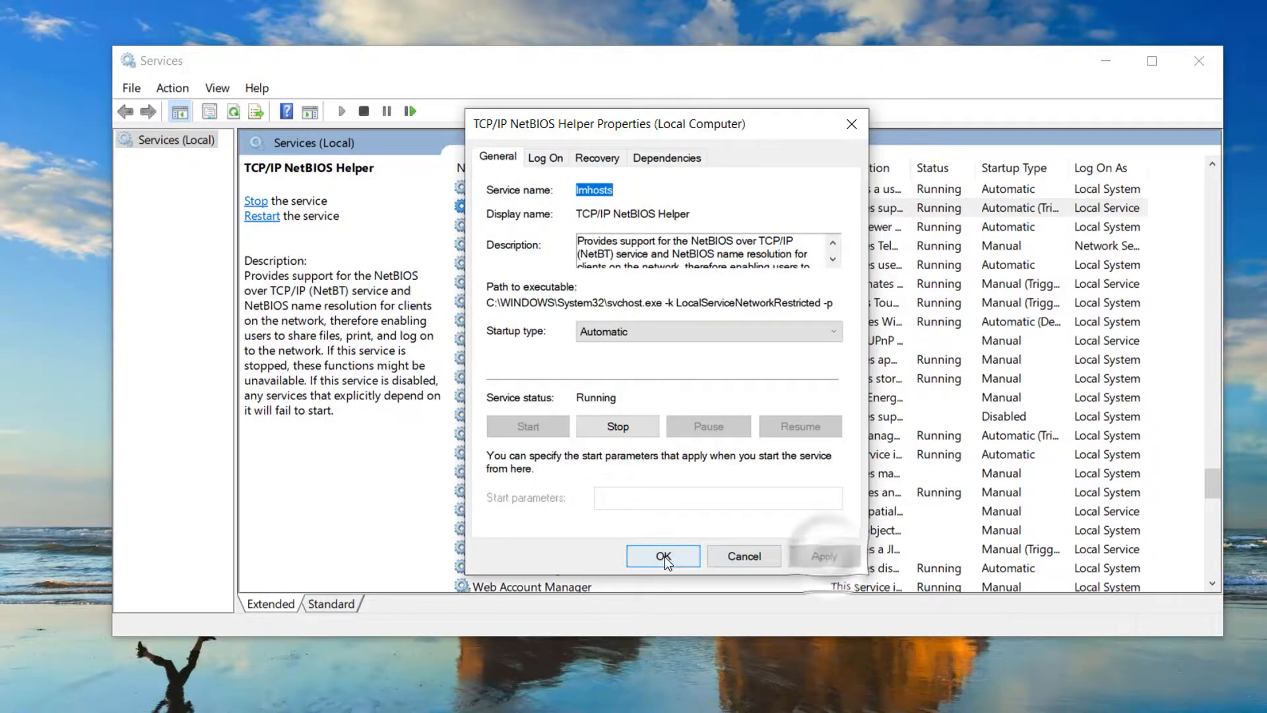
{"action": "left_click", "coordinate": [663, 556]}
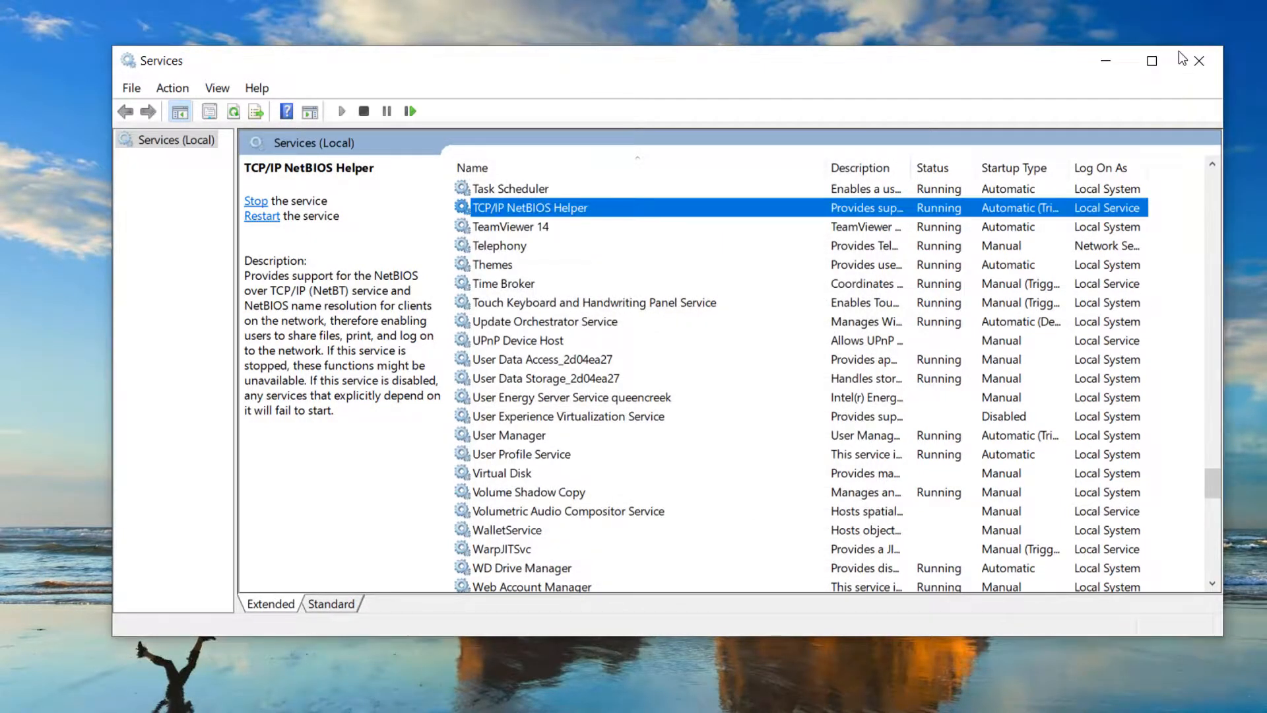
{"action": "left_click", "coordinate": [1200, 59]}
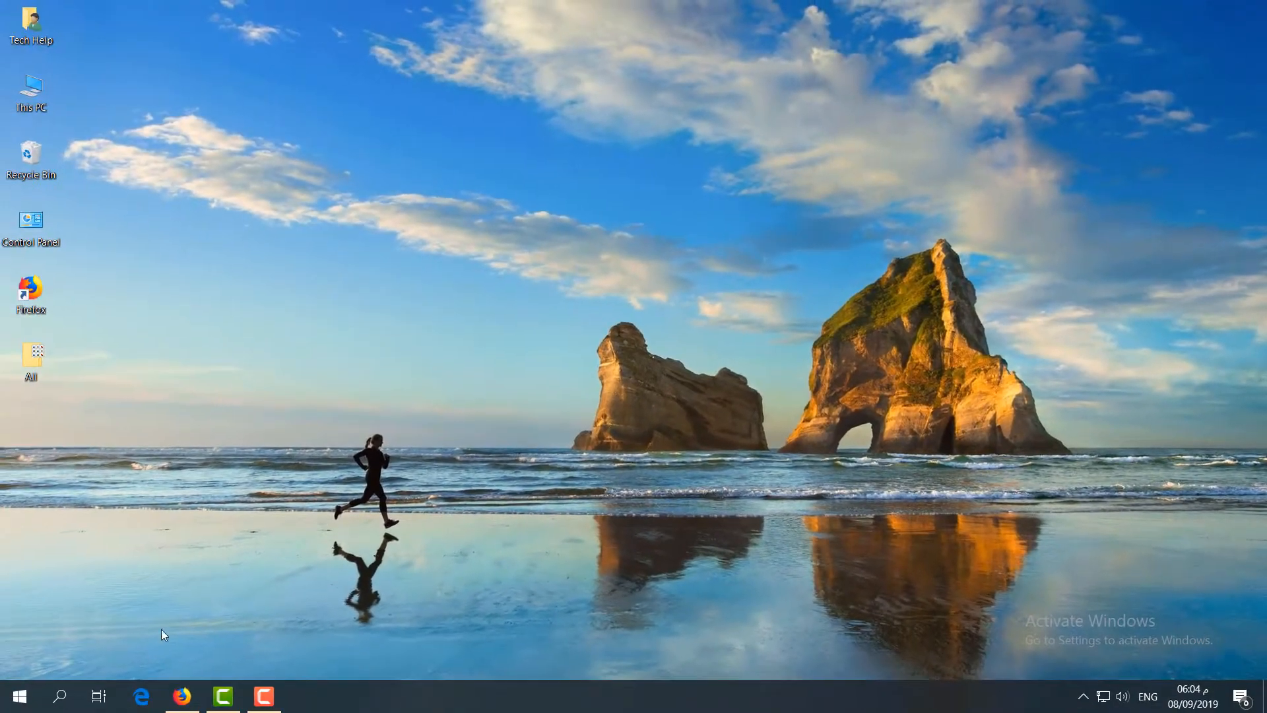
Step: Launch Local Security Policy from taskbar search with Local Policies expanded
{"action": "left_click", "coordinate": [59, 696]}
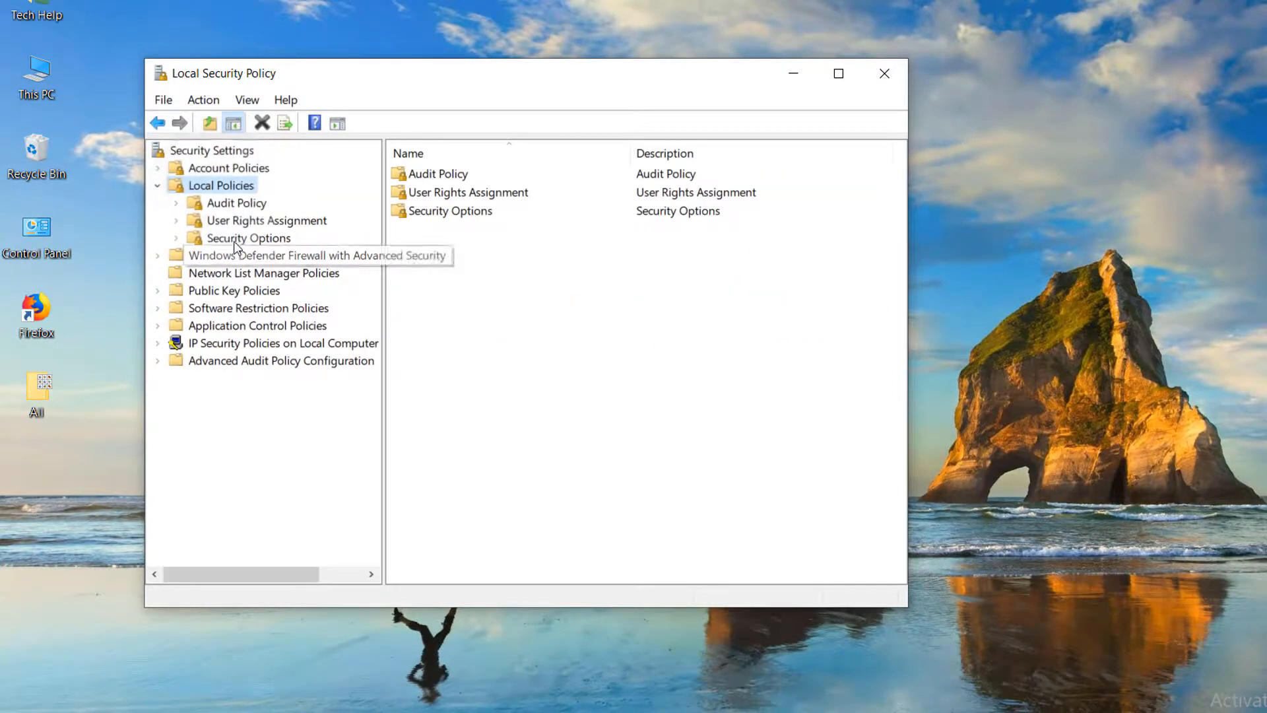
Step: Select 'Network security: LAN Manager authentication level' under Security Options
{"action": "left_click", "coordinate": [248, 237]}
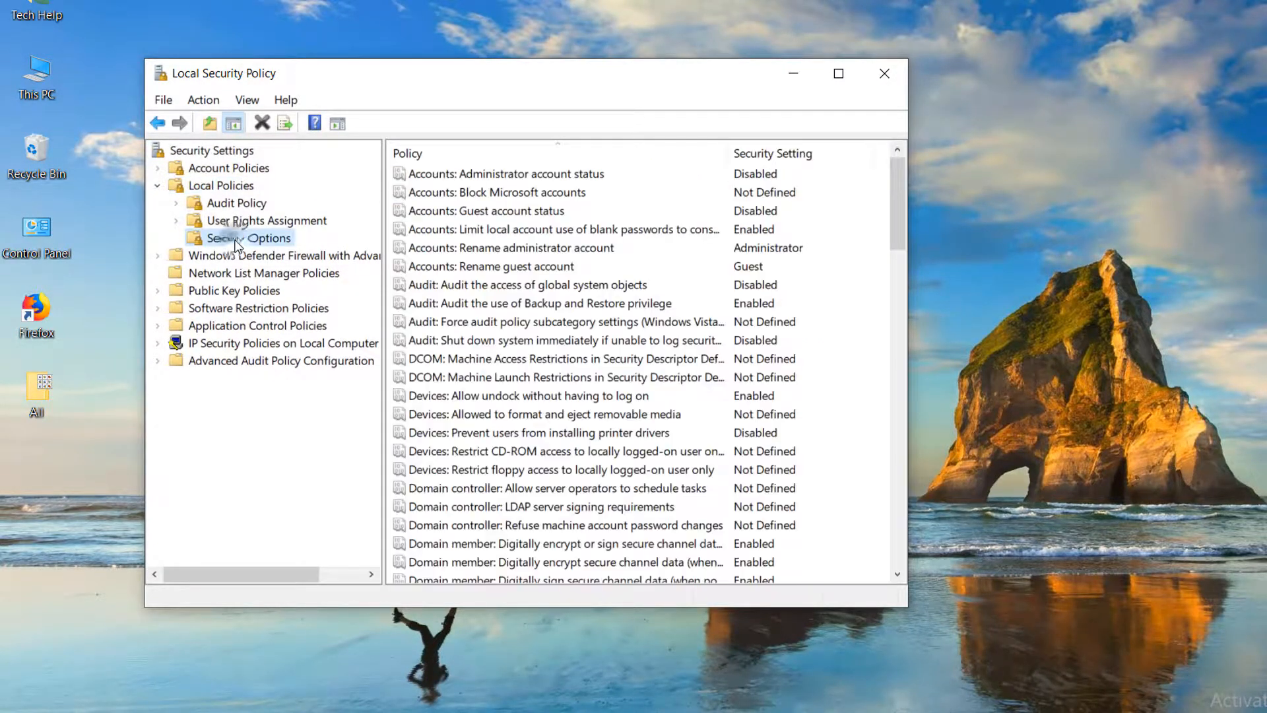
{"action": "mouse_move", "coordinate": [683, 160]}
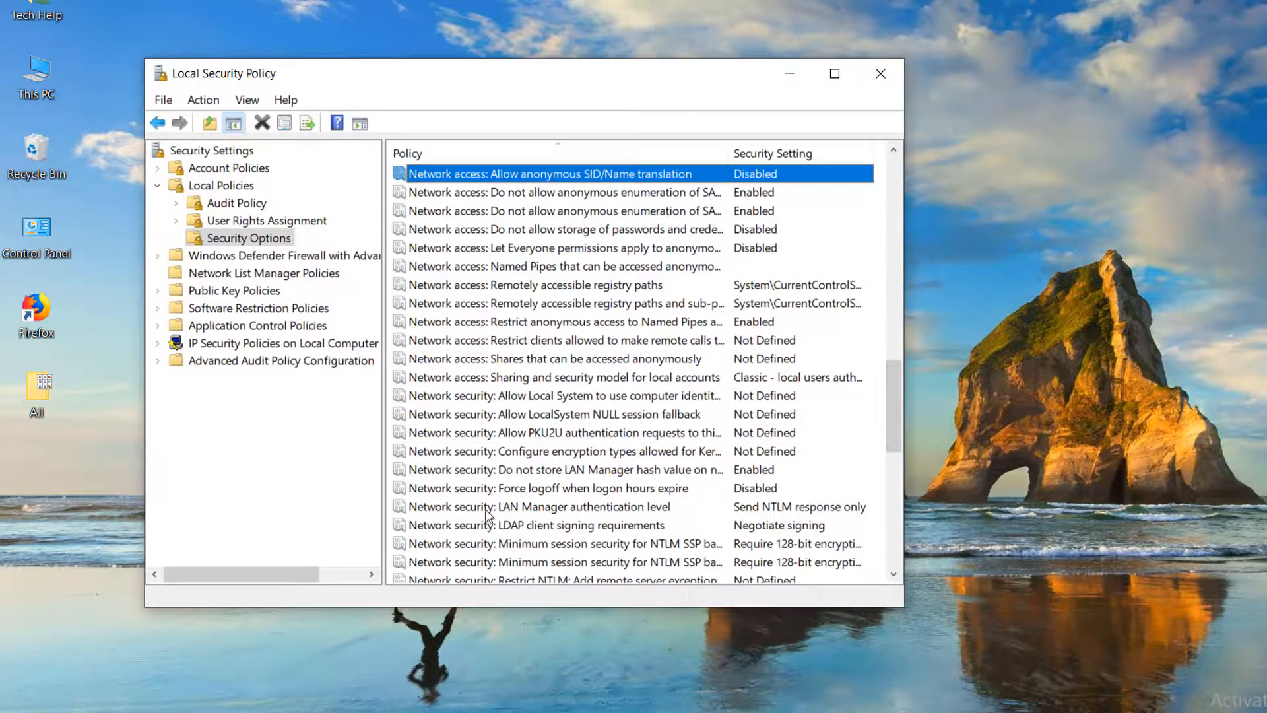
{"action": "left_click", "coordinate": [537, 505]}
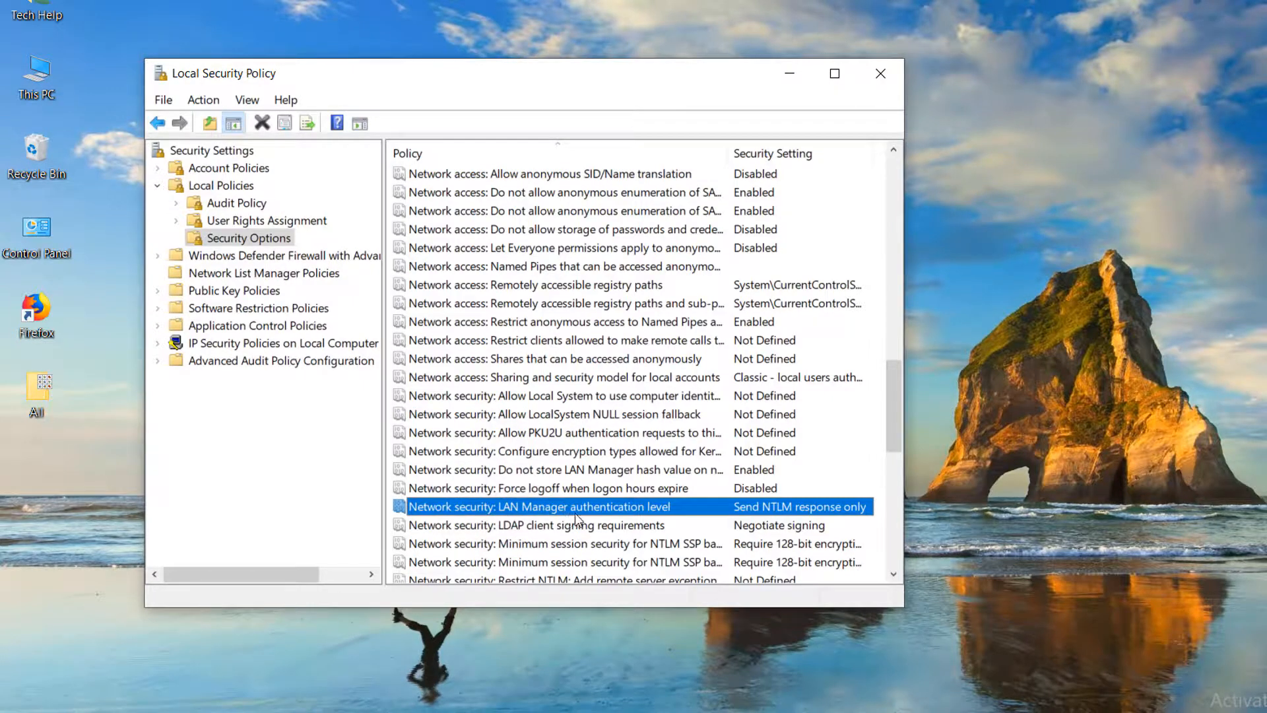
{"action": "mouse_move", "coordinate": [608, 510]}
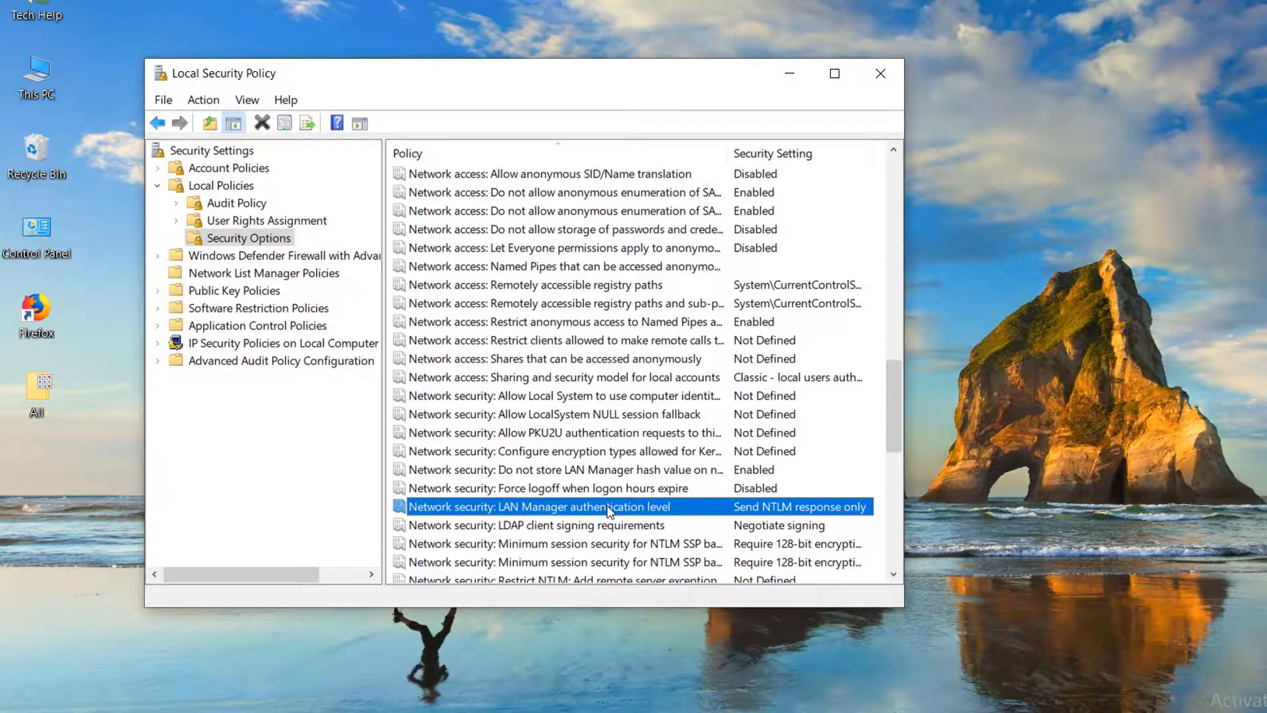
Step: Apply 'Send LM & NTLM - use NTLMv2 session security if negotiated' to the policy
{"action": "double_click", "coordinate": [538, 507]}
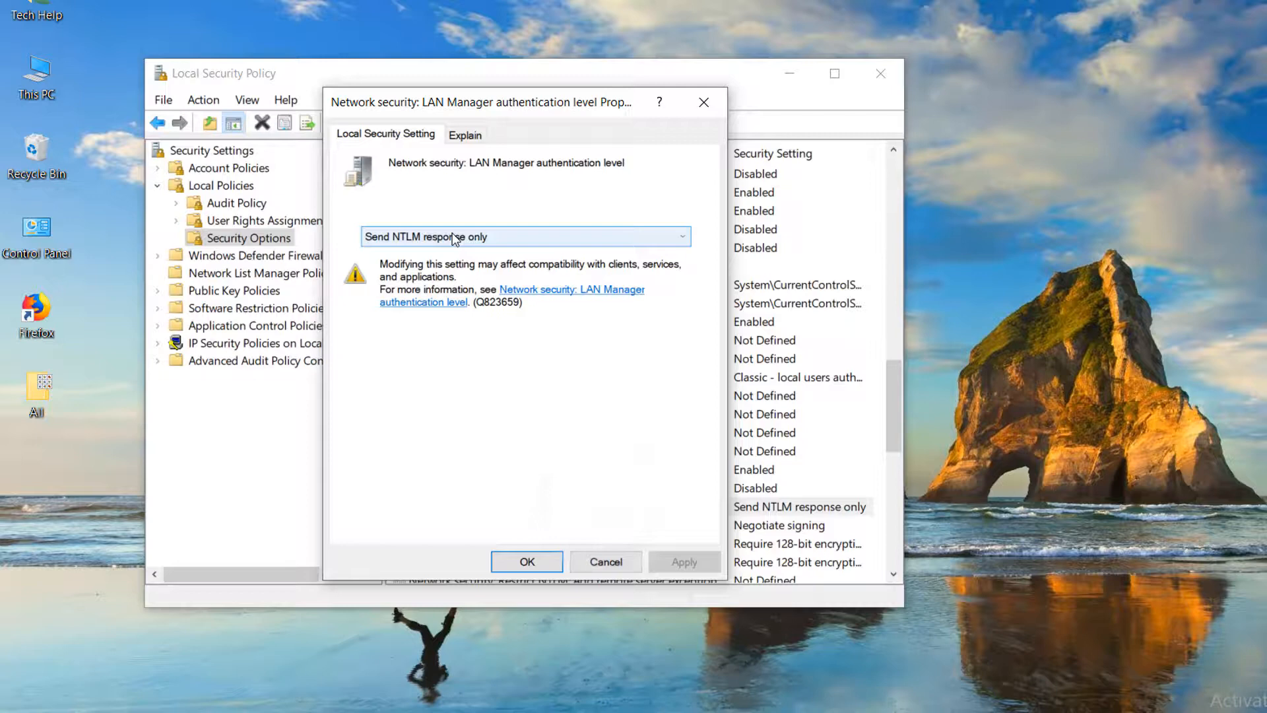
{"action": "left_click", "coordinate": [524, 236]}
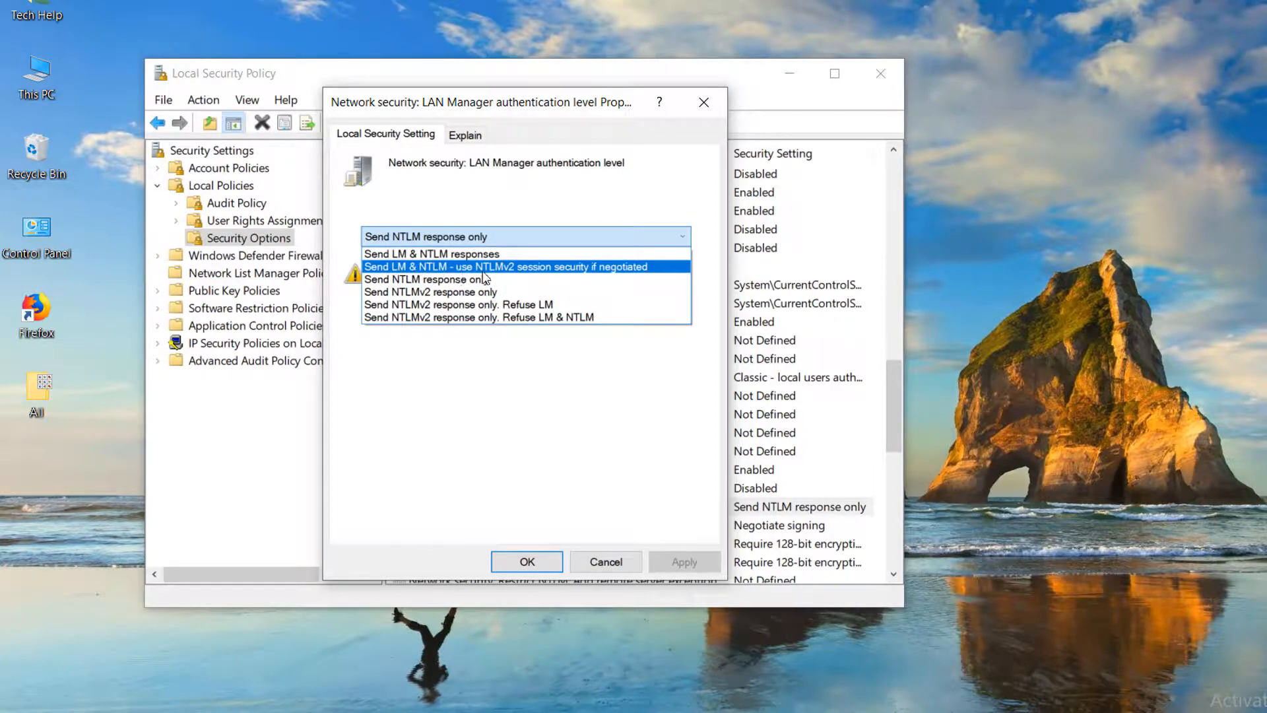
{"action": "mouse_move", "coordinate": [567, 276]}
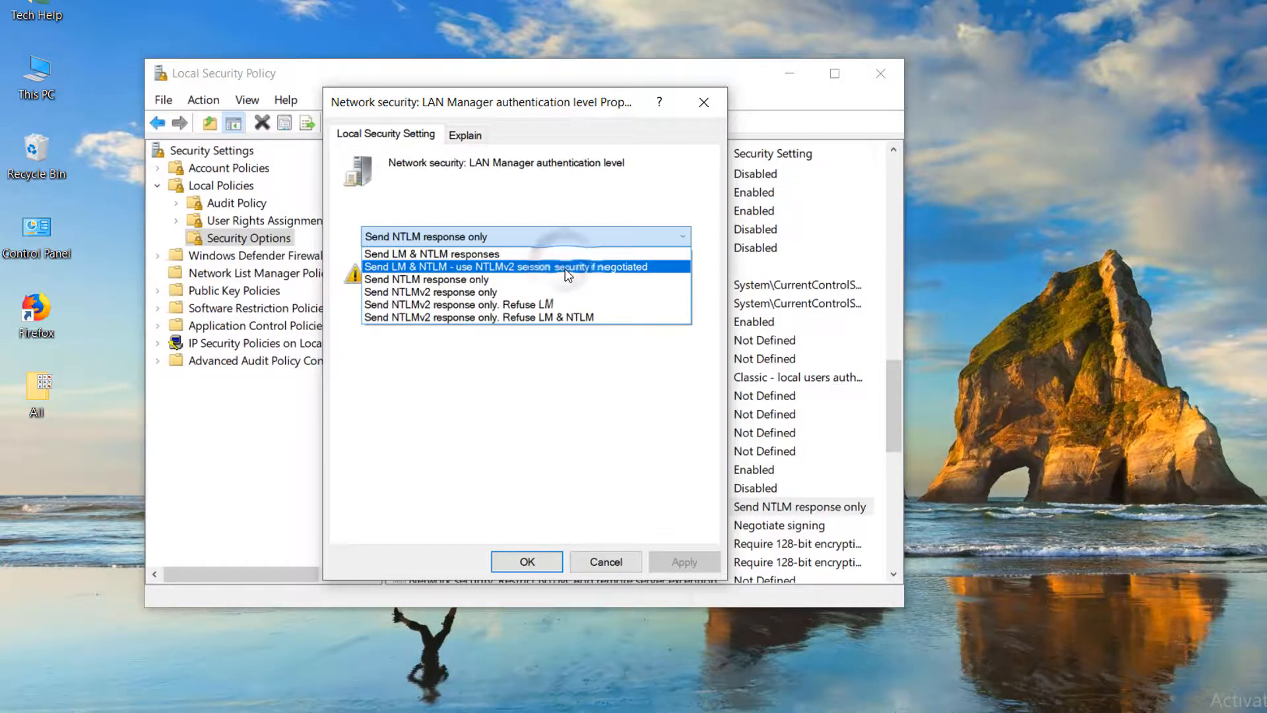
{"action": "left_click", "coordinate": [505, 266]}
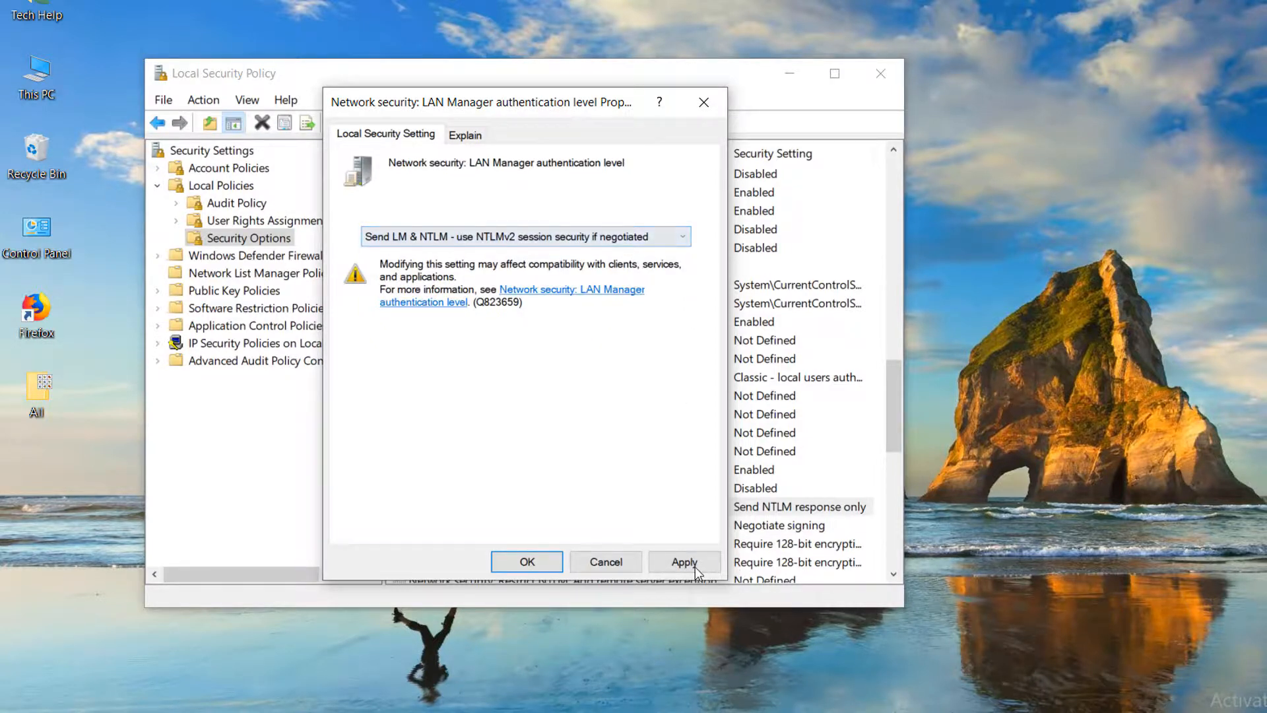
{"action": "left_click", "coordinate": [684, 563]}
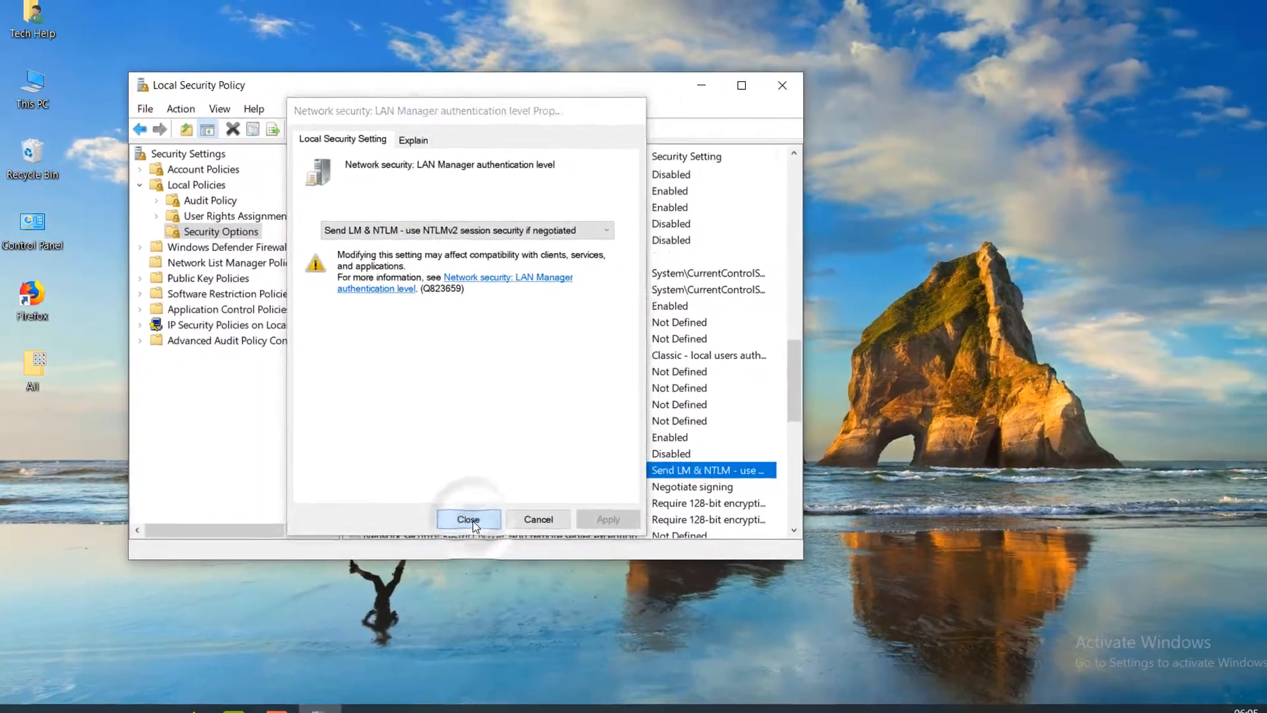
{"action": "left_click", "coordinate": [468, 519]}
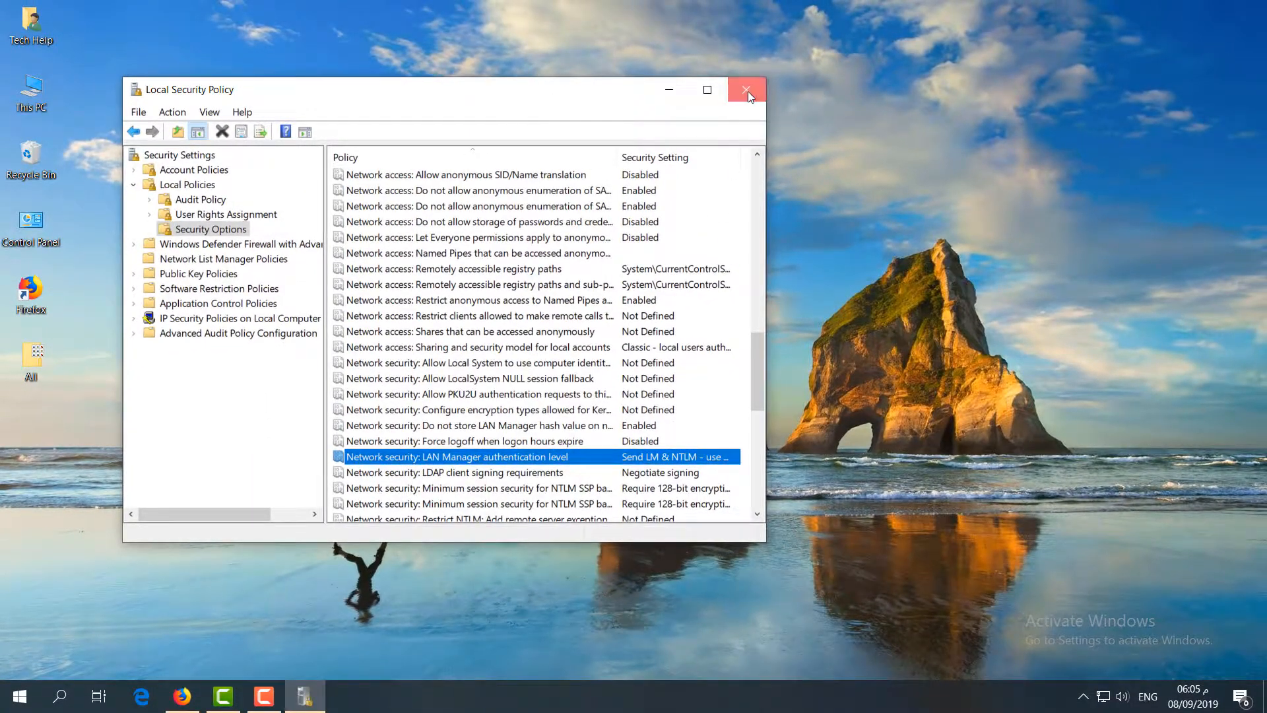
Step: Close Local Security Policy and launch 'Turn Windows features on or off' from search
{"action": "left_click", "coordinate": [745, 88]}
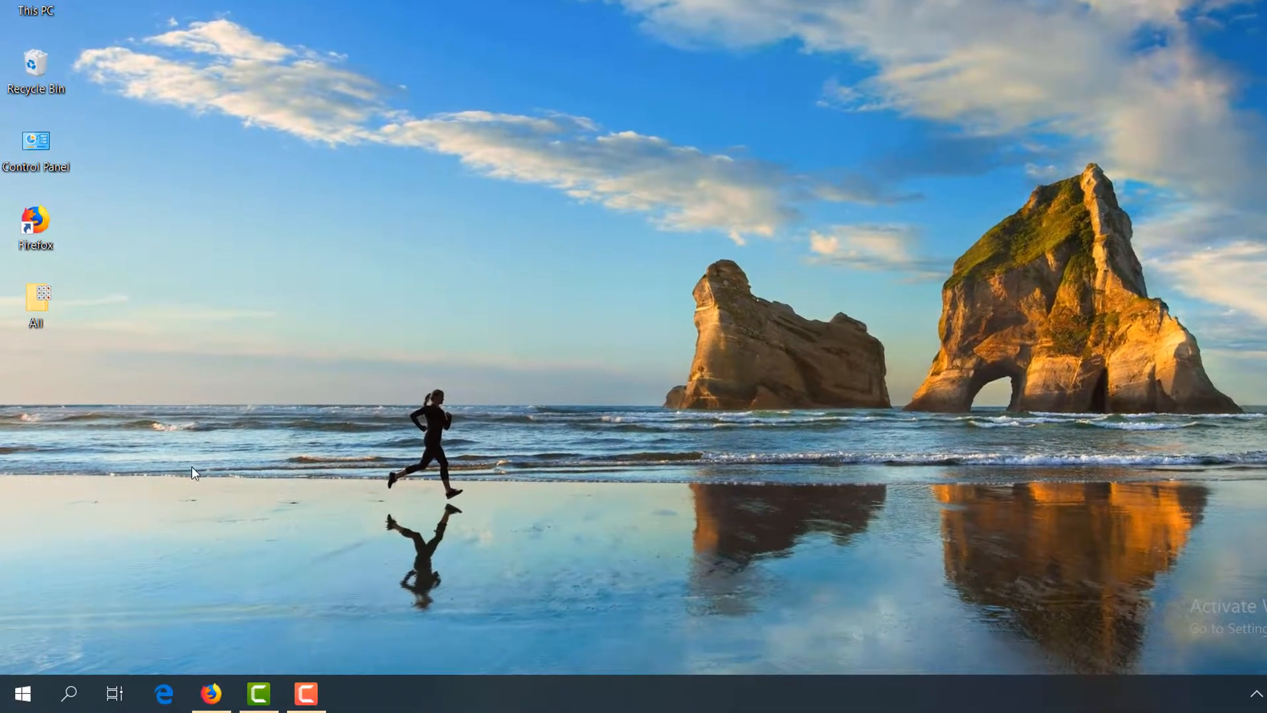
{"action": "type", "text": "teamViewer 14"}
{"action": "type", "text": "turn"}
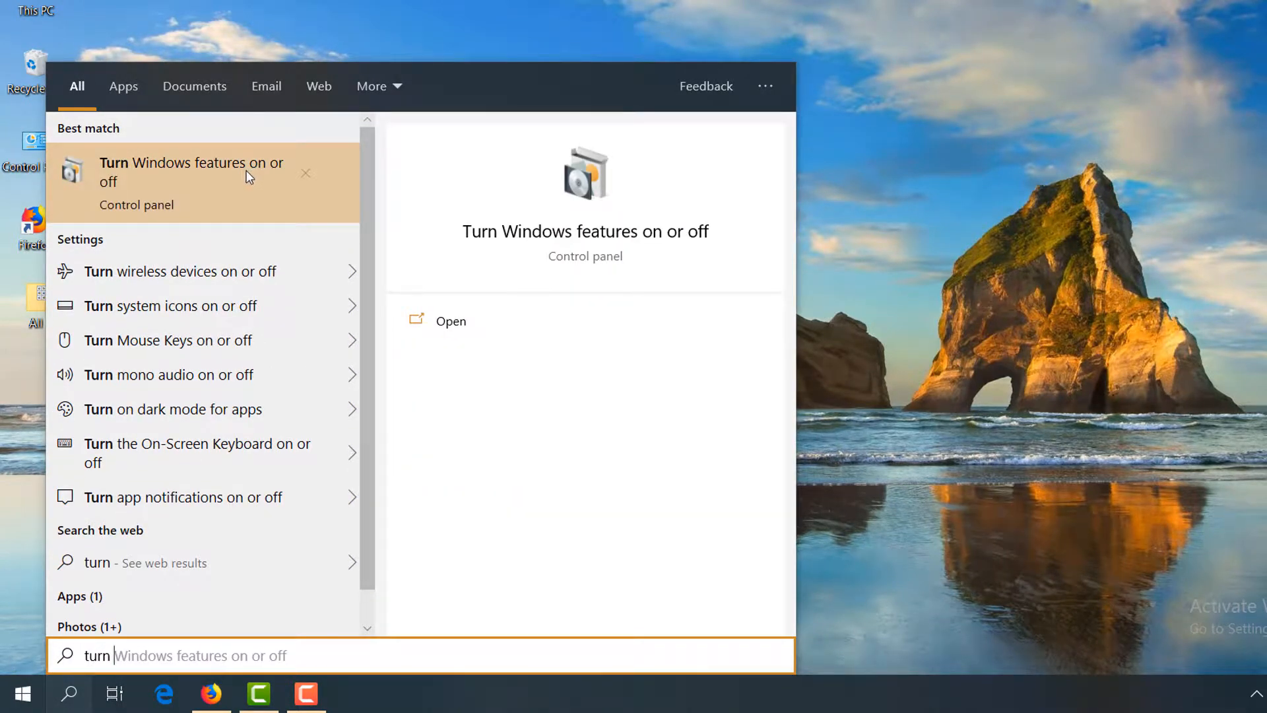
{"action": "left_click", "coordinate": [192, 171]}
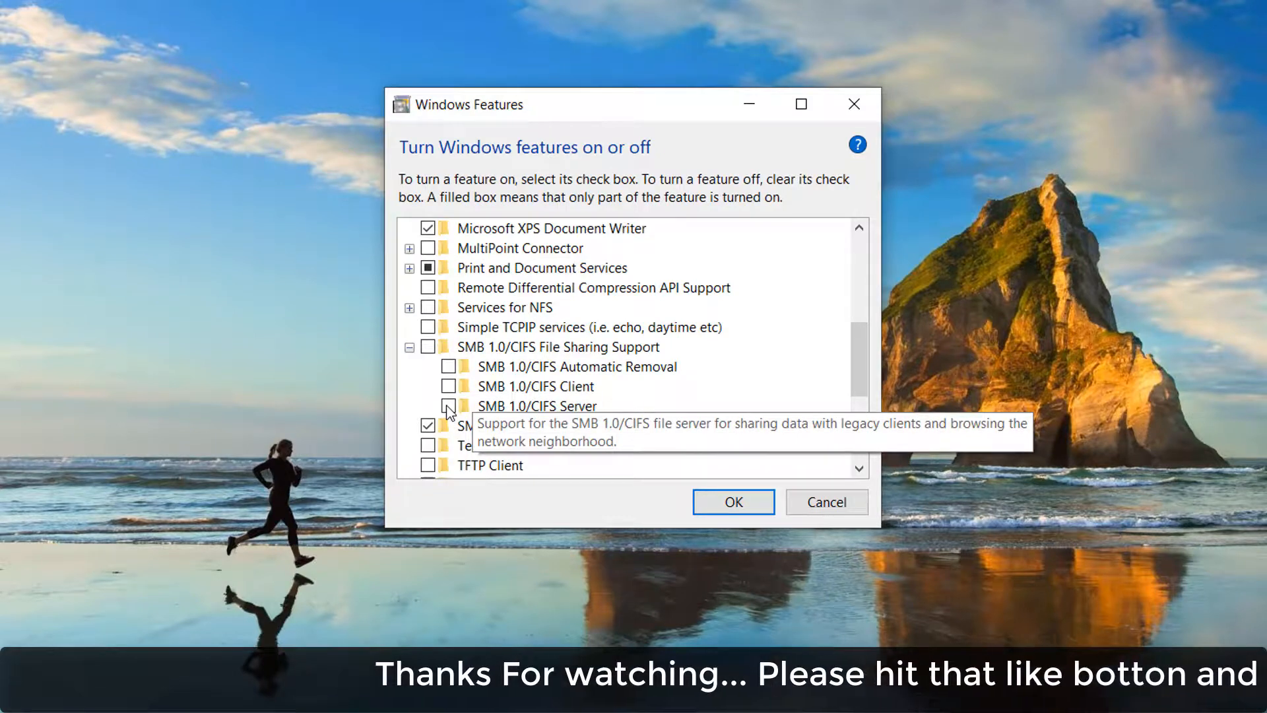
Step: Tick SMB 1.0/CIFS Server and apply the feature change pending restart
{"action": "left_click", "coordinate": [449, 405]}
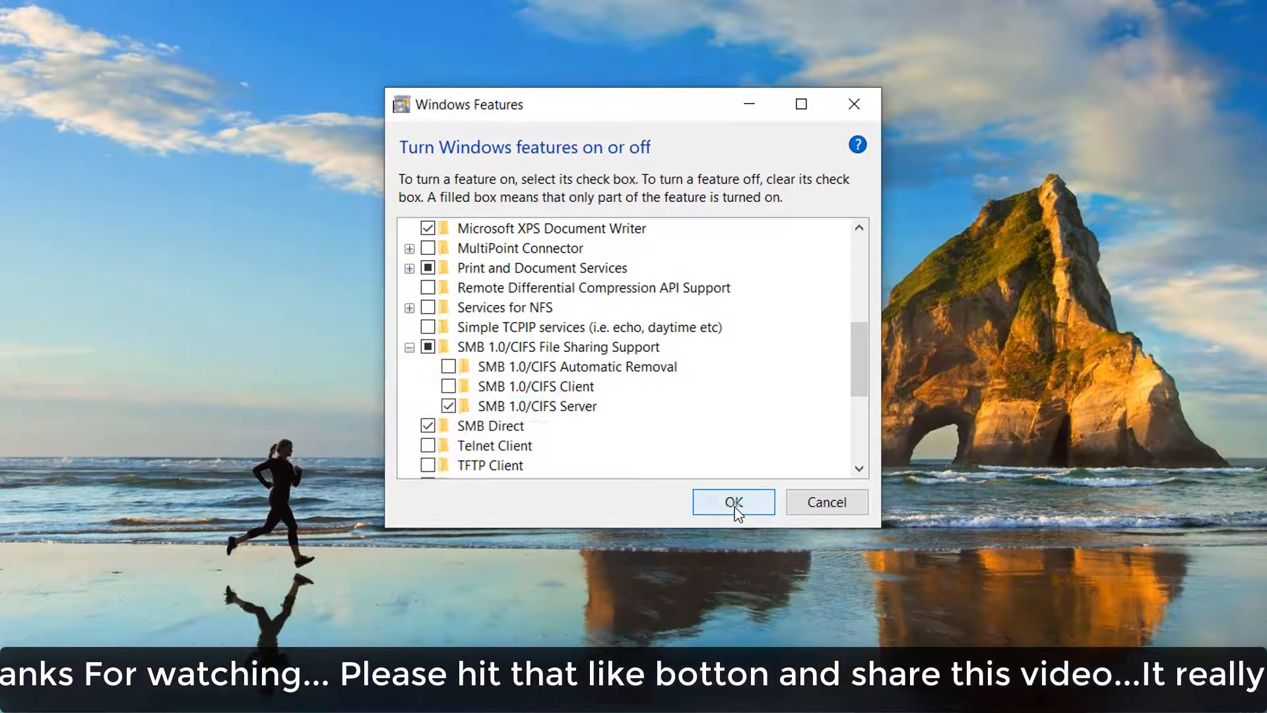
{"action": "left_click", "coordinate": [732, 502]}
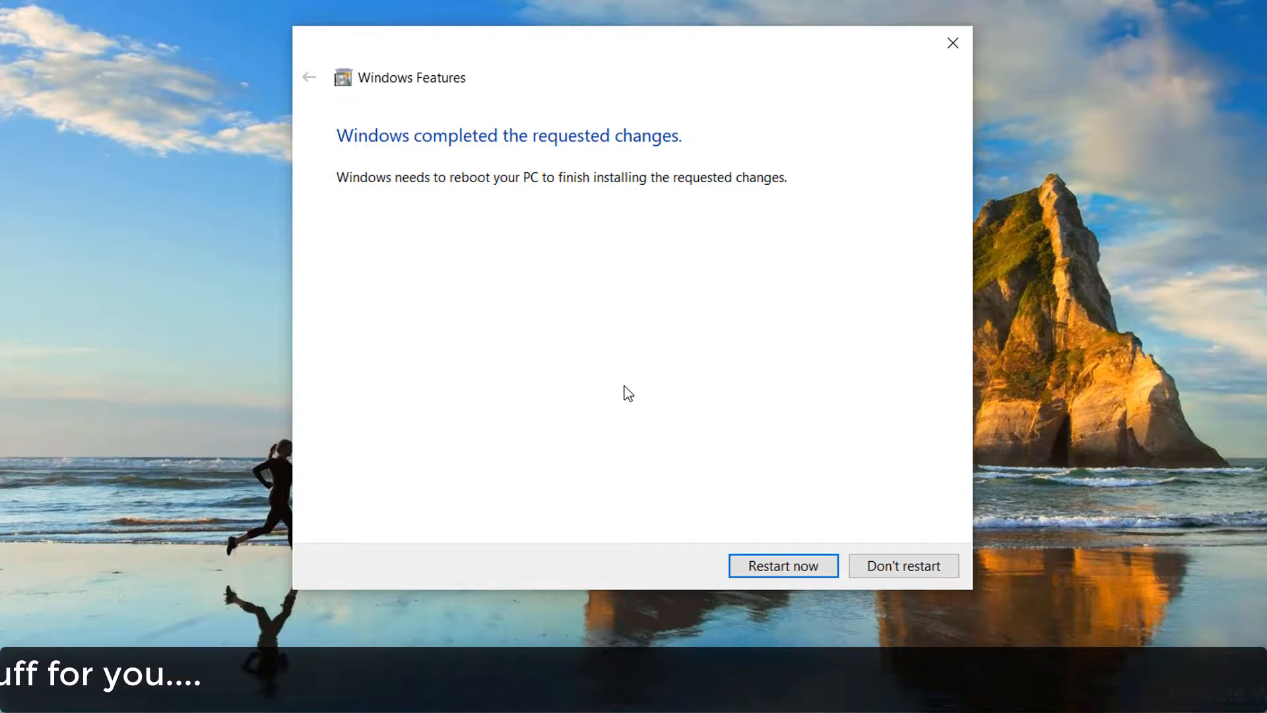
{"action": "mouse_move", "coordinate": [768, 541]}
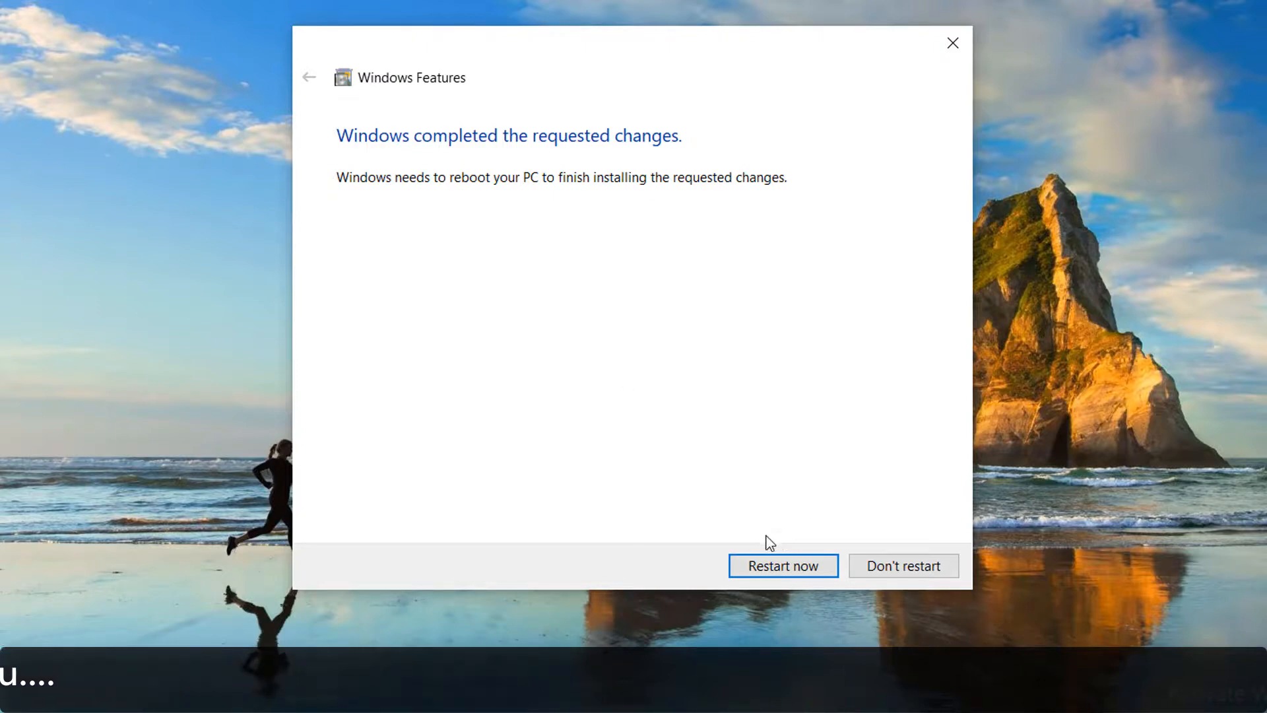